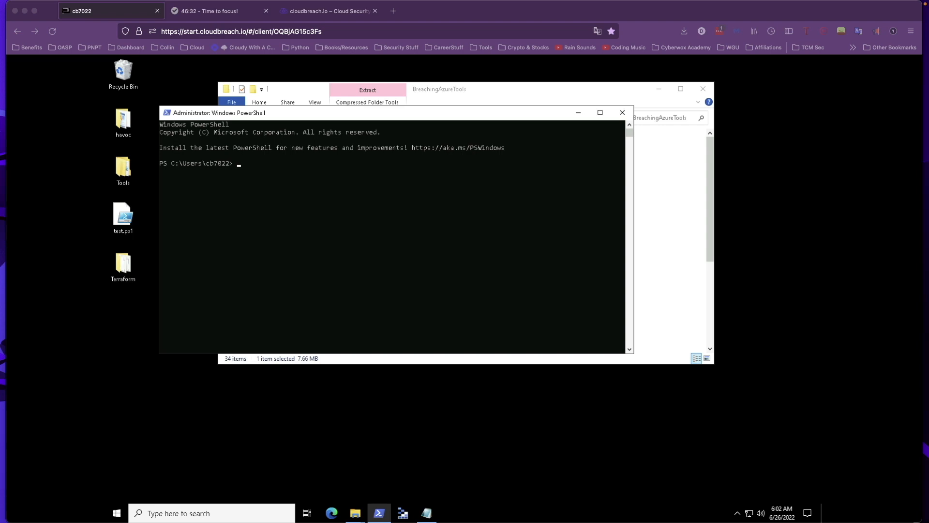
pyautogui.moveTo(274, 207)
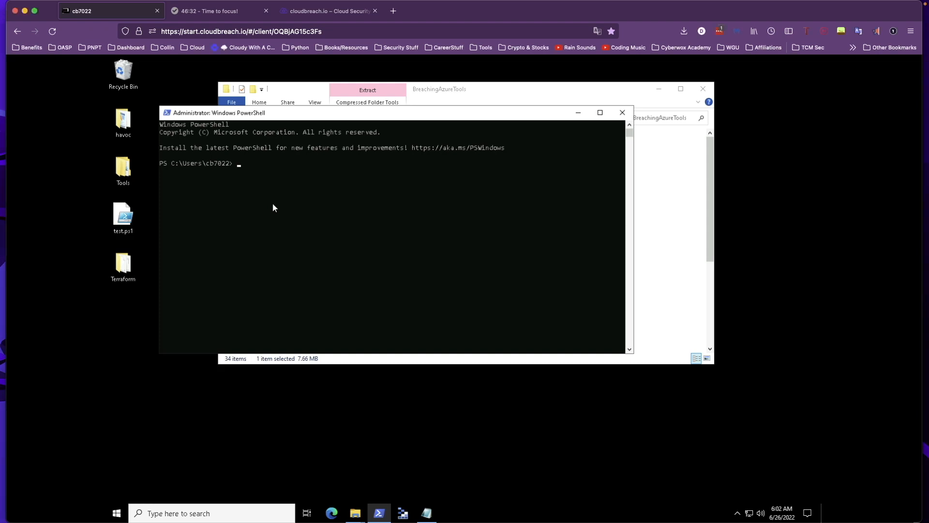
# Import MicroBurst.psm1 from Desktop\Tools\BreachingAzureTools\MicroBurst-master with Import-Module
pyautogui.write('Import-')
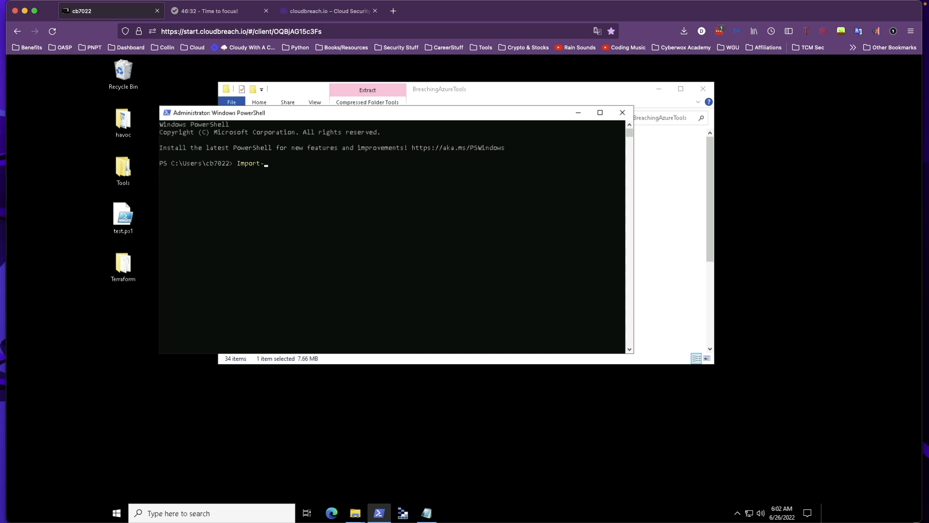
pyautogui.write('Module .')
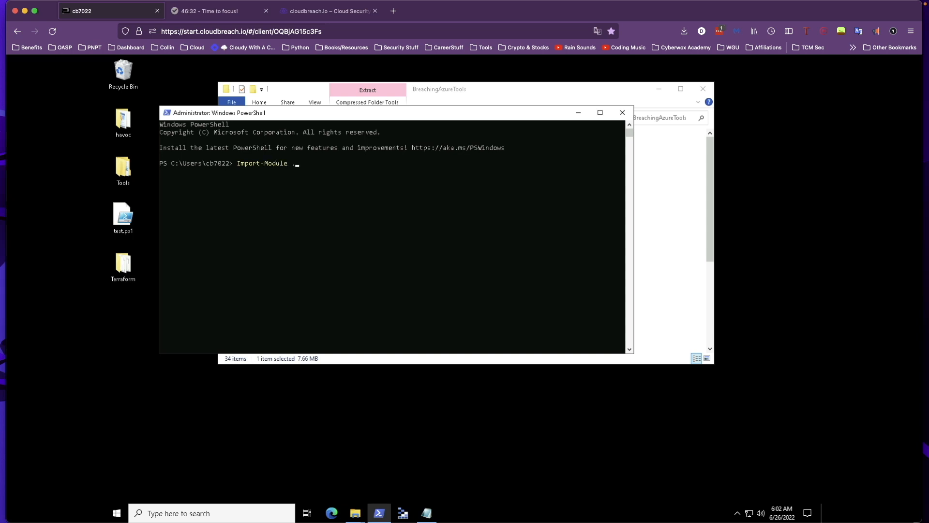
pyautogui.write('\\')
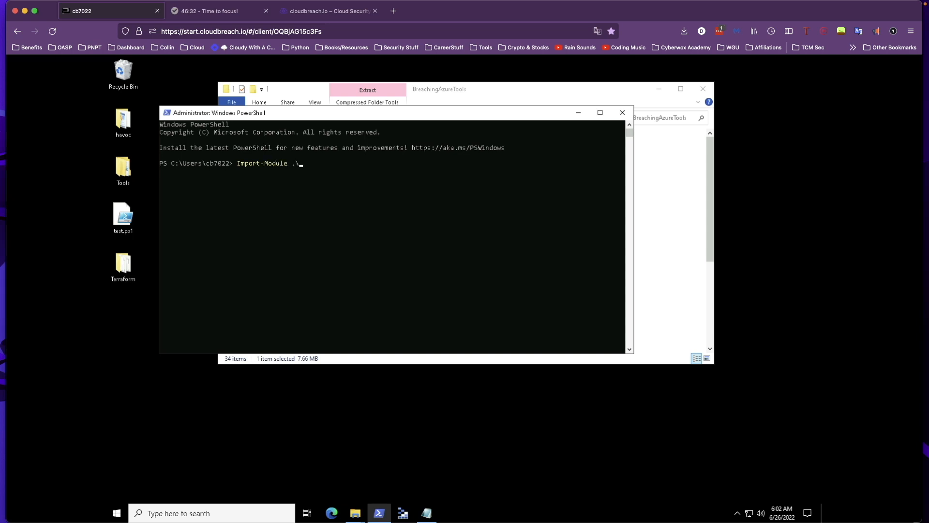
pyautogui.write('Desq')
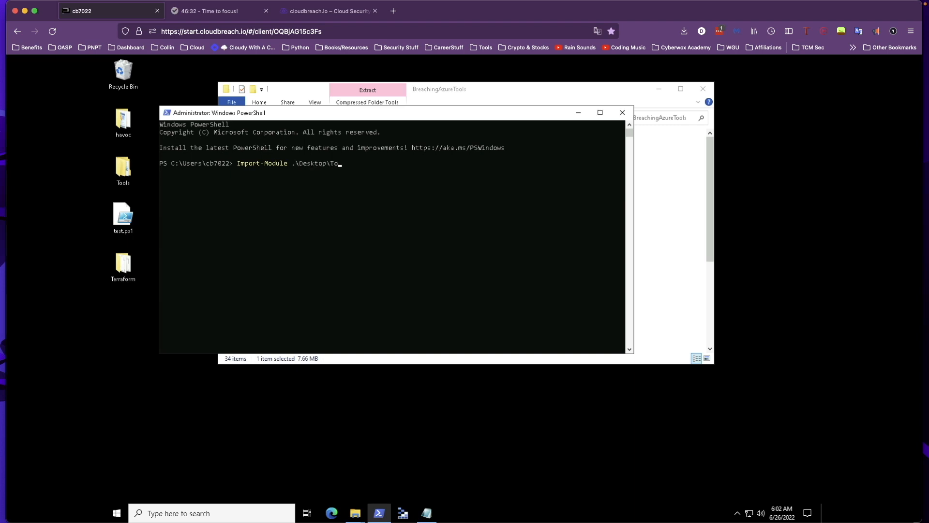
pyautogui.write('ols\\')
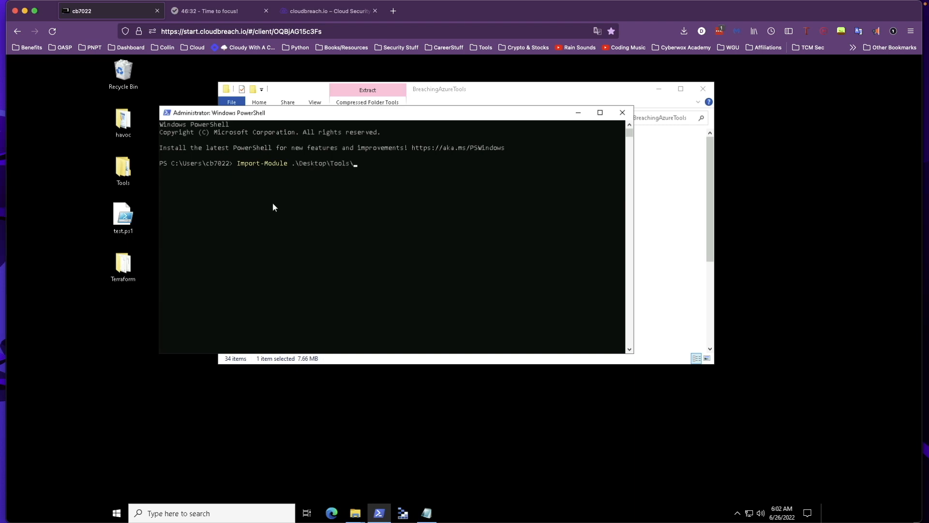
pyautogui.write('BreachingAzureTools\\')
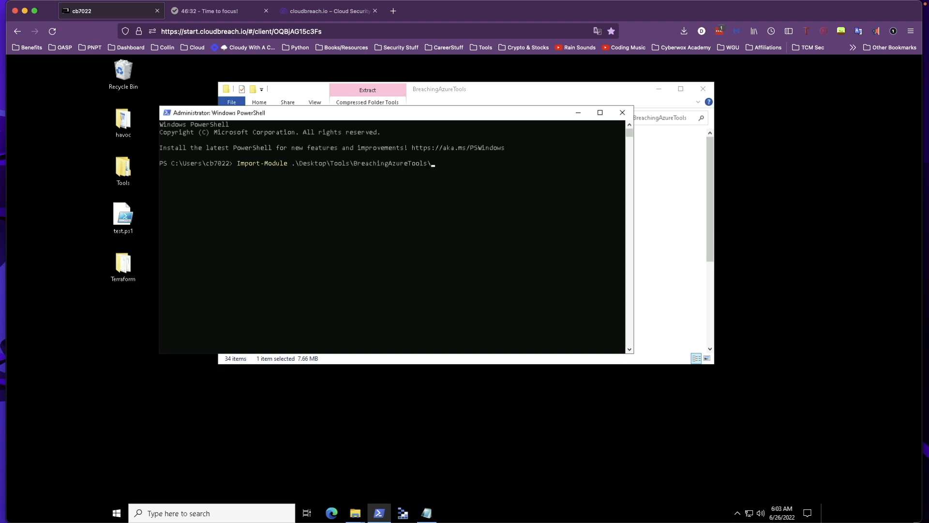
pyautogui.write('MicroBurst-master\\')
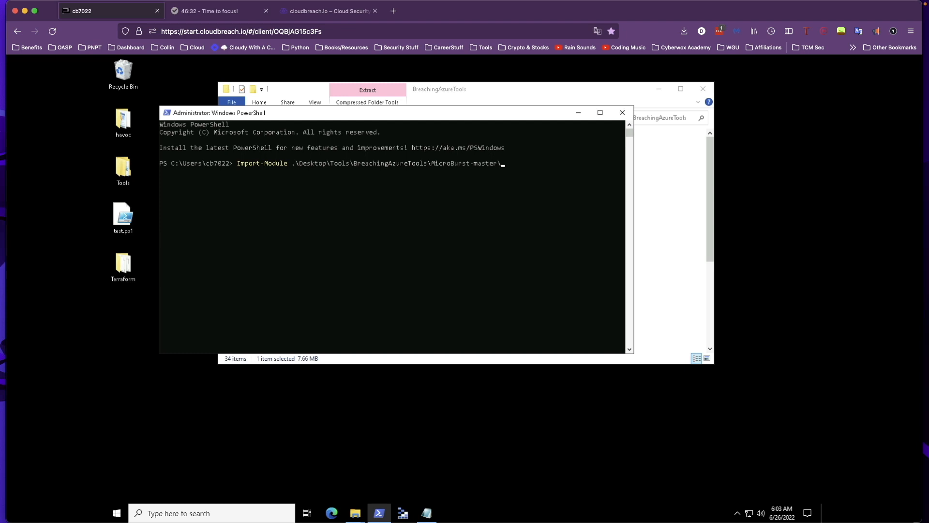
pyautogui.write('MicroBurst.psm1')
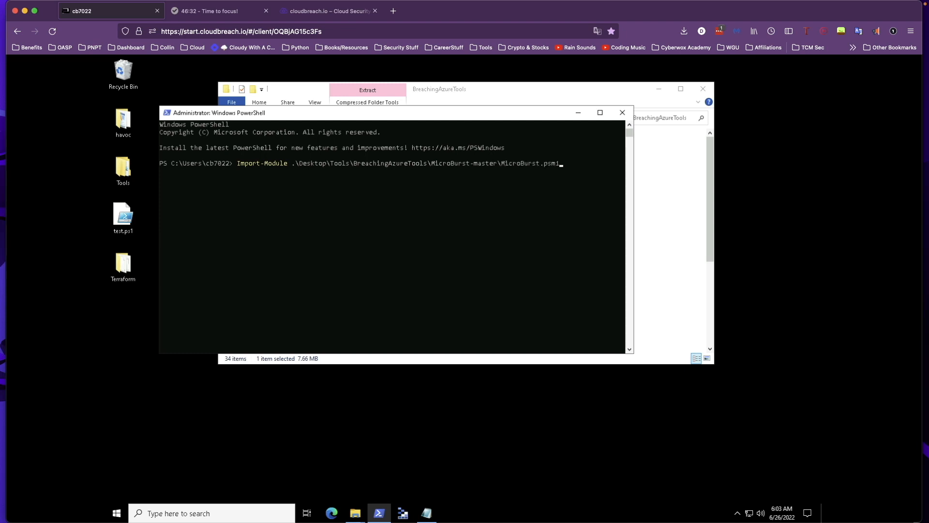
pyautogui.press('enter')
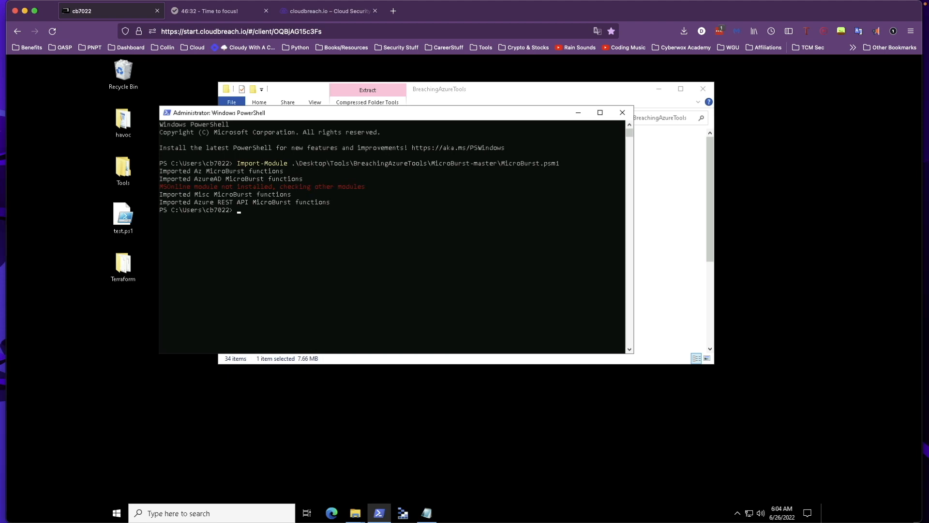
# Enter Invoke-EnumerateAzureSubDomains -Base SolarDrops -Verbose, correcting typos along the way
pyautogui.write('Invoke')
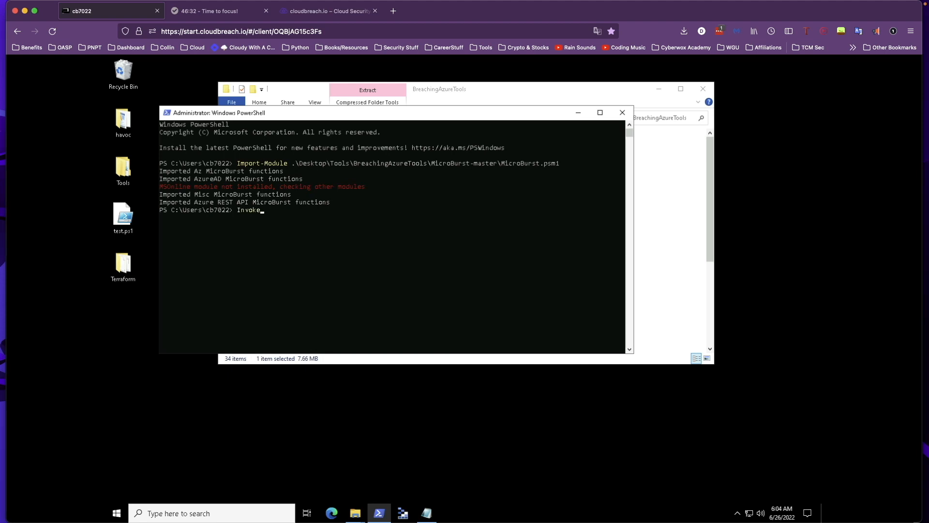
pyautogui.write('-En')
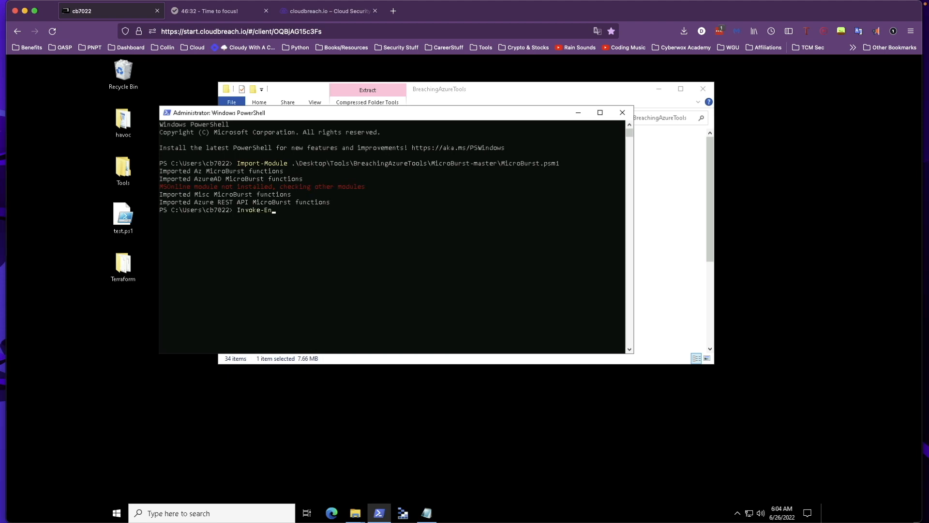
pyautogui.write('umerateSub')
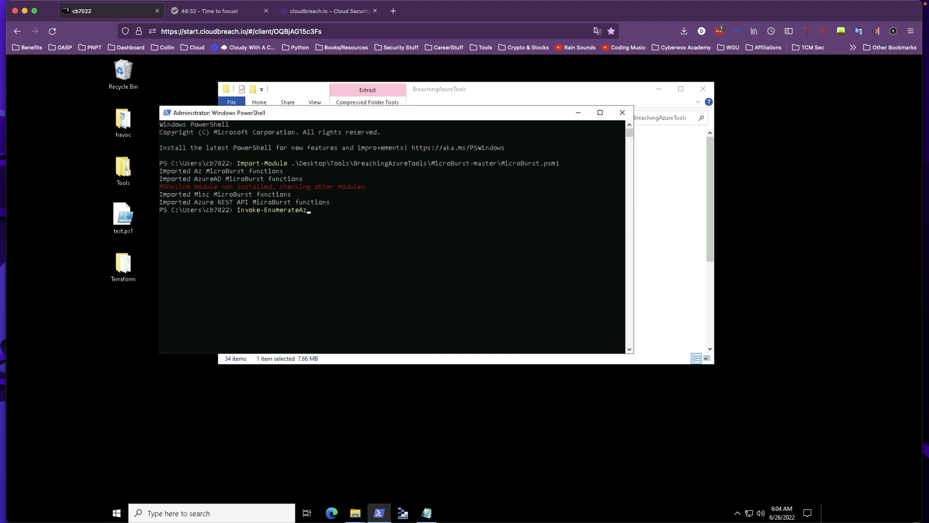
pyautogui.write('ureSubDomains')
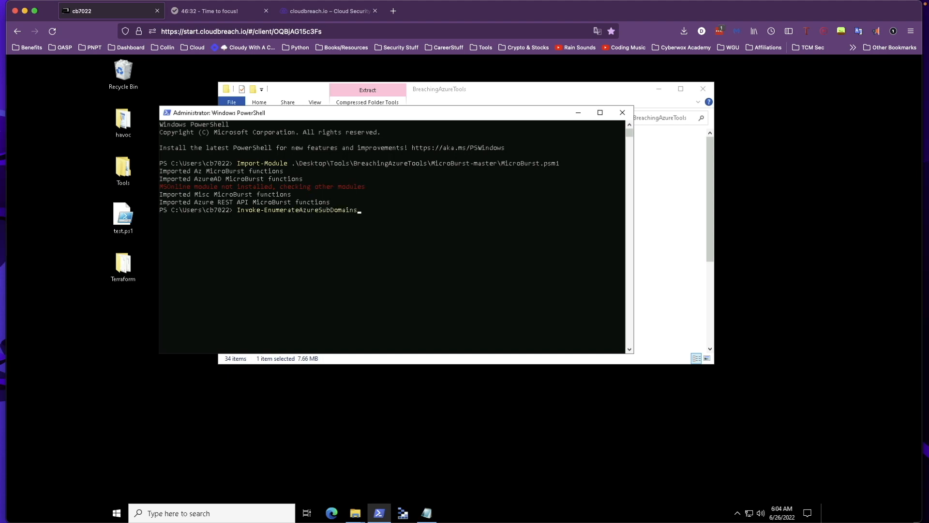
pyautogui.write('_ba')
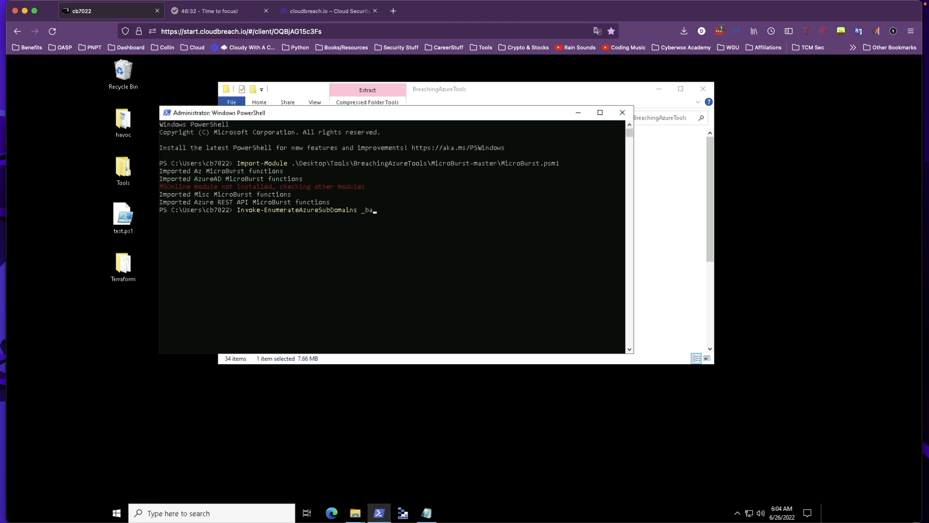
pyautogui.press('Backspace')
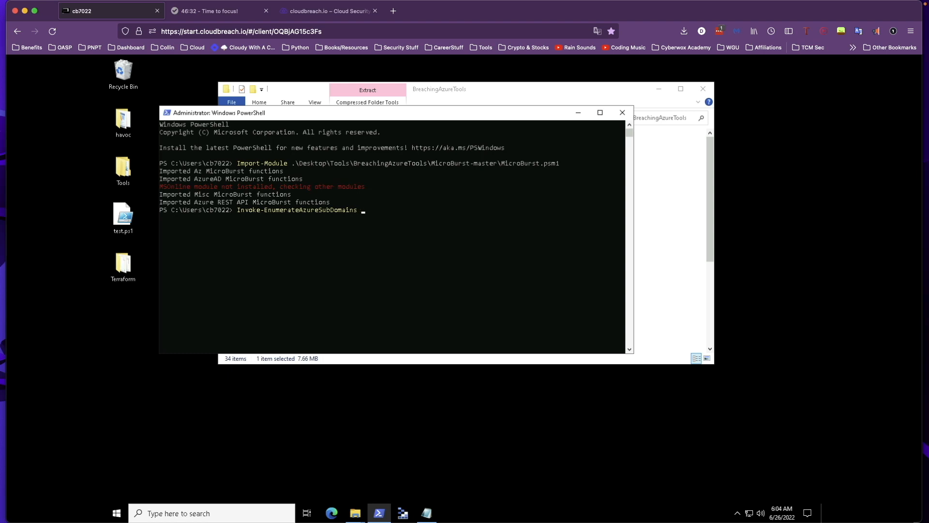
pyautogui.write('-Base')
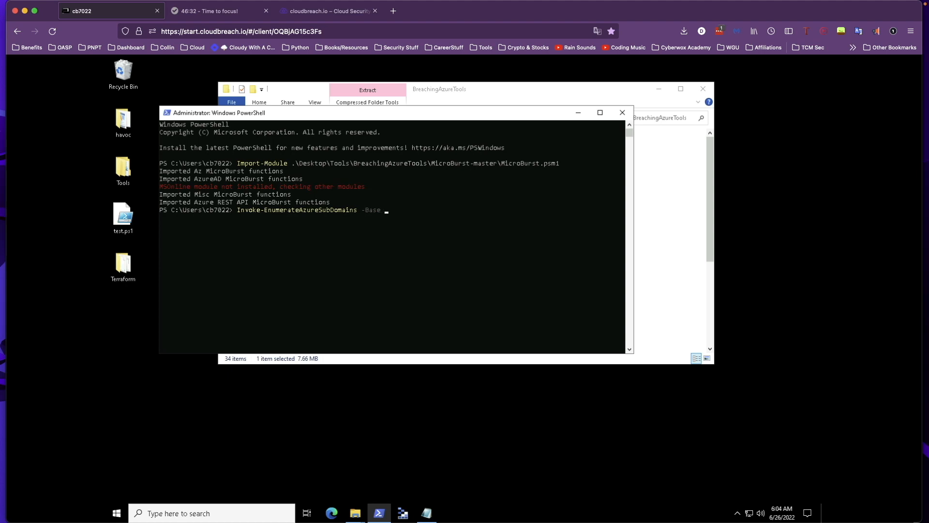
pyautogui.write('Solar')
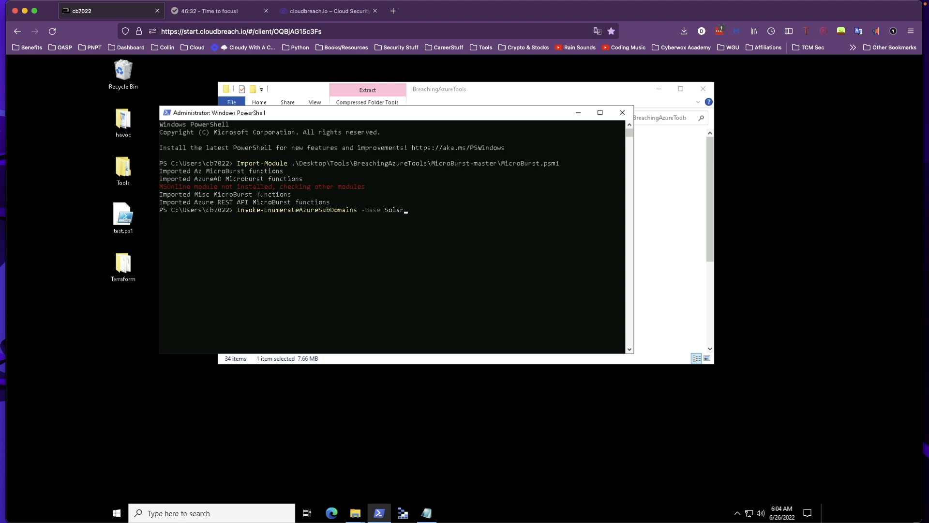
pyautogui.write('Drop')
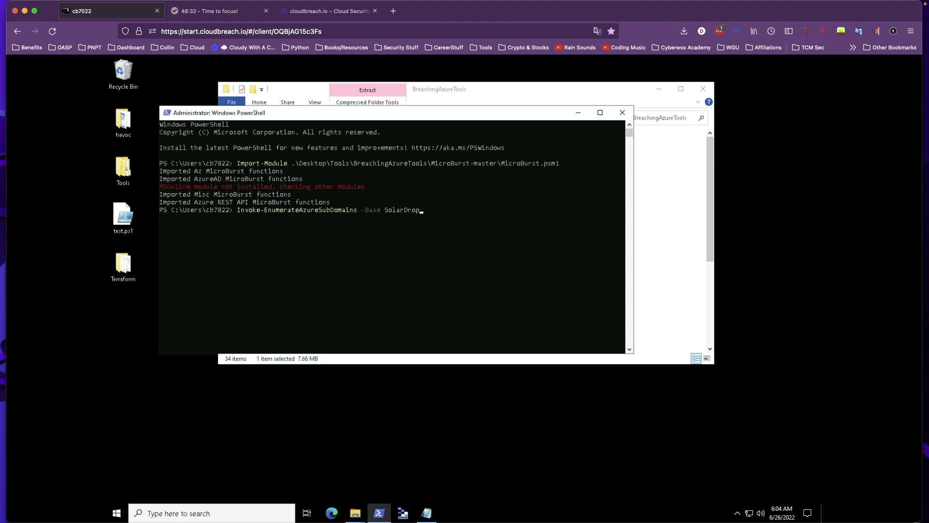
pyautogui.write('s -Verbose')
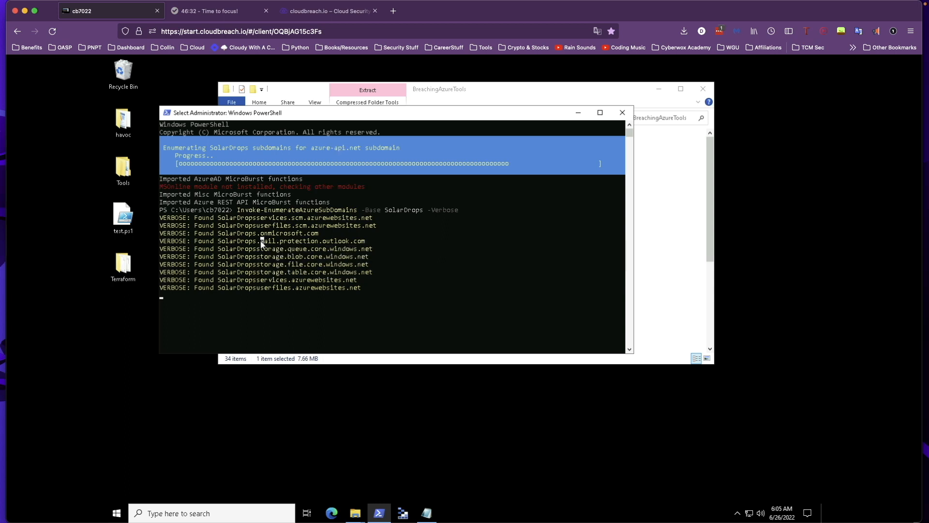
pyautogui.moveTo(246, 291)
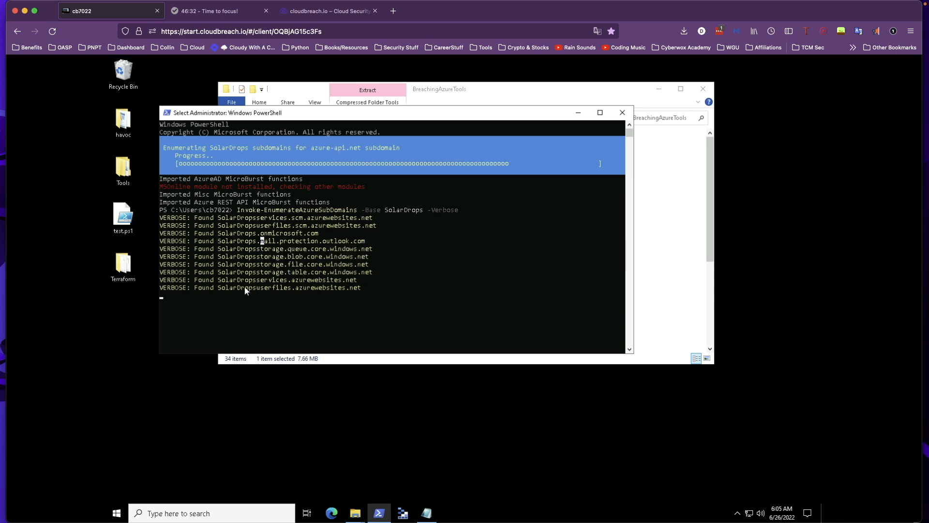
pyautogui.moveTo(340, 234)
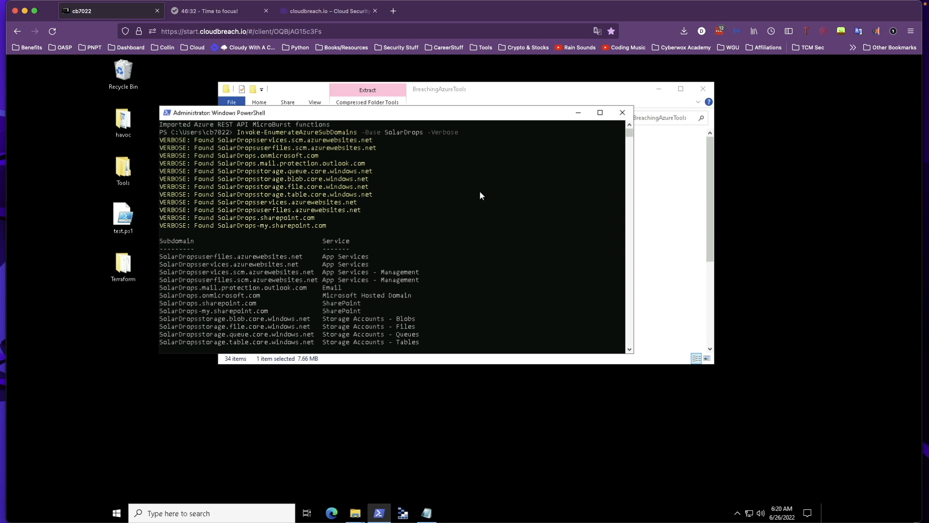
pyautogui.moveTo(212, 248)
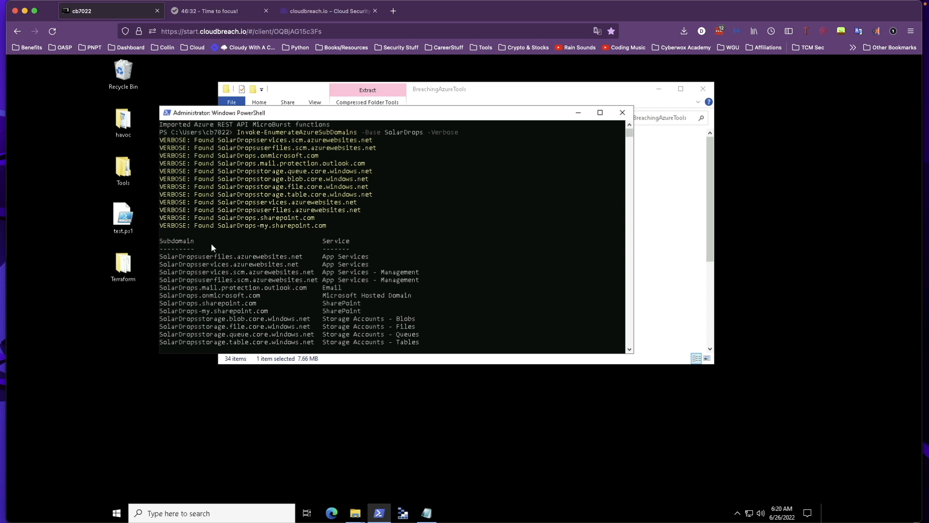
pyautogui.moveTo(378, 246)
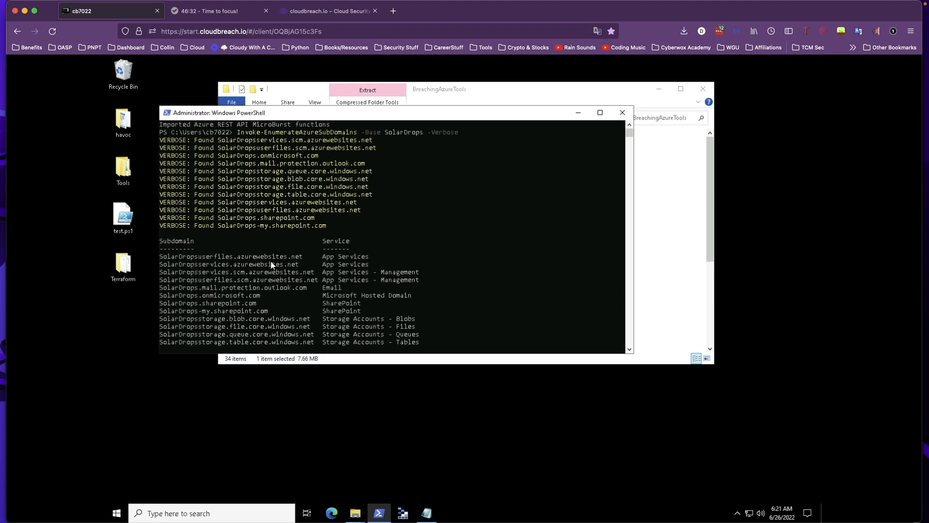
pyautogui.moveTo(373, 270)
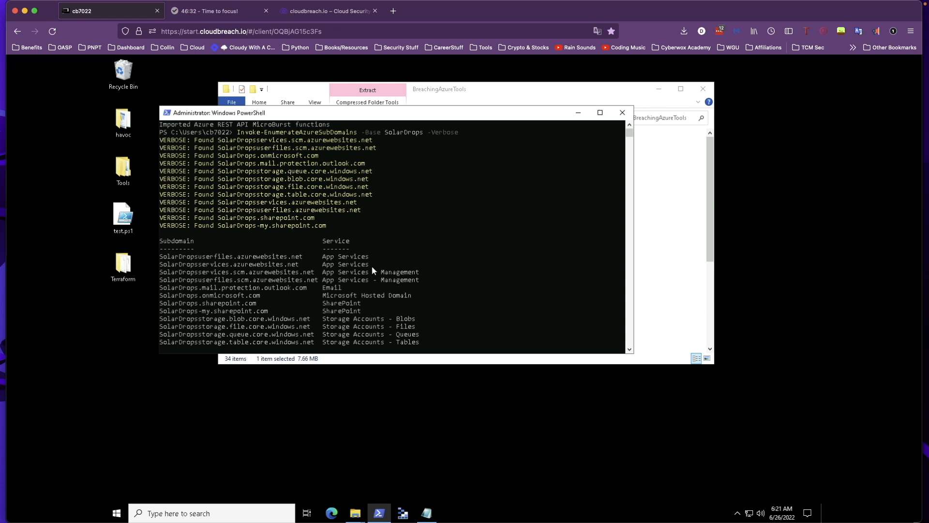
pyautogui.moveTo(337, 262)
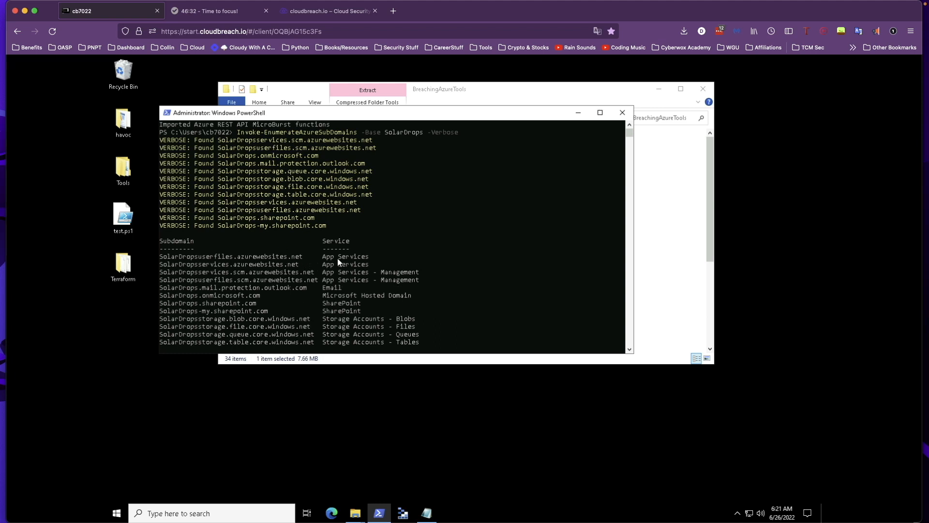
pyautogui.moveTo(424, 279)
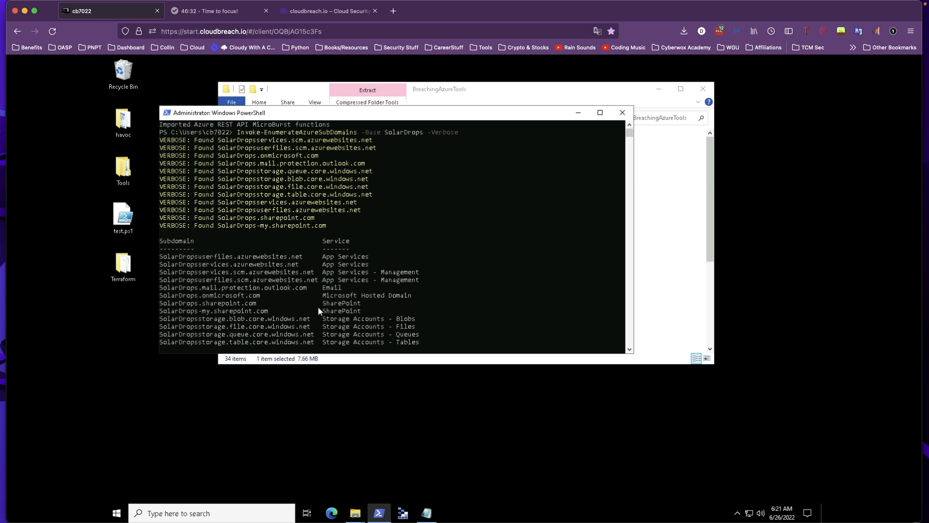
pyautogui.moveTo(418, 310)
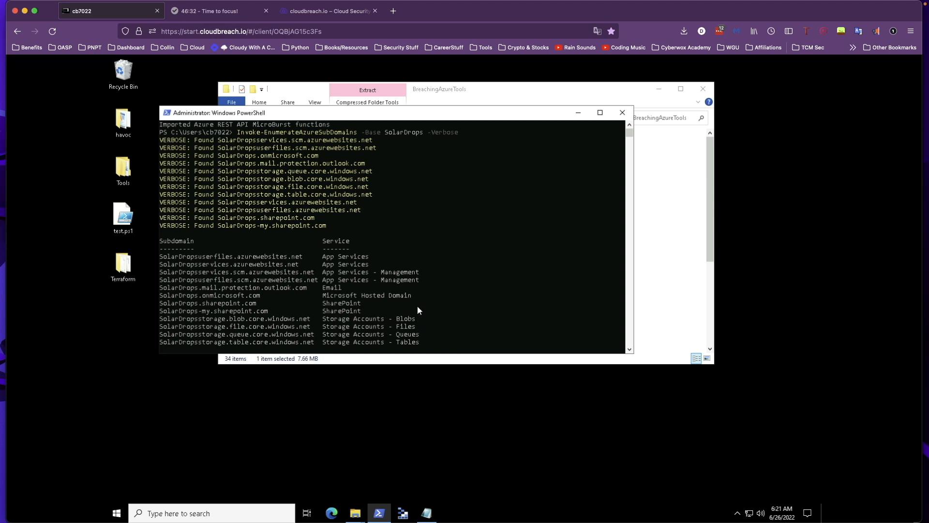
pyautogui.moveTo(399, 330)
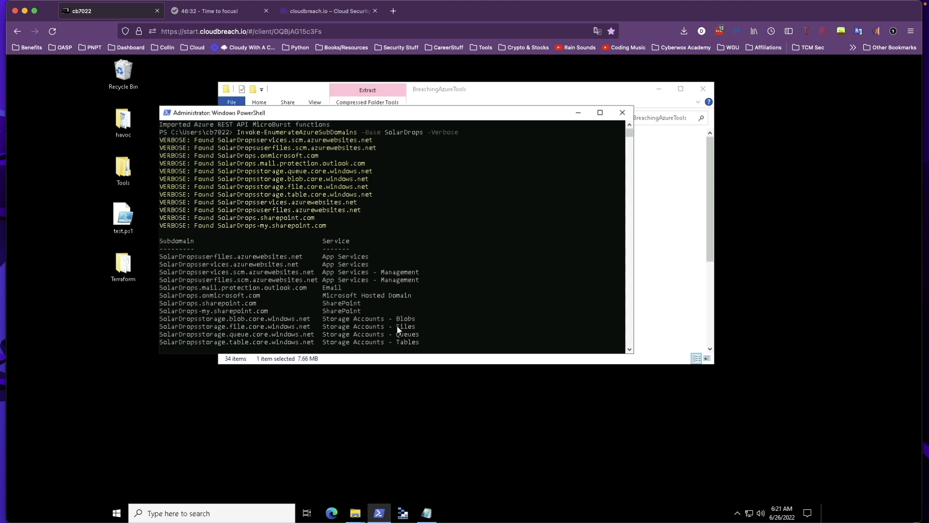
pyautogui.moveTo(302, 326)
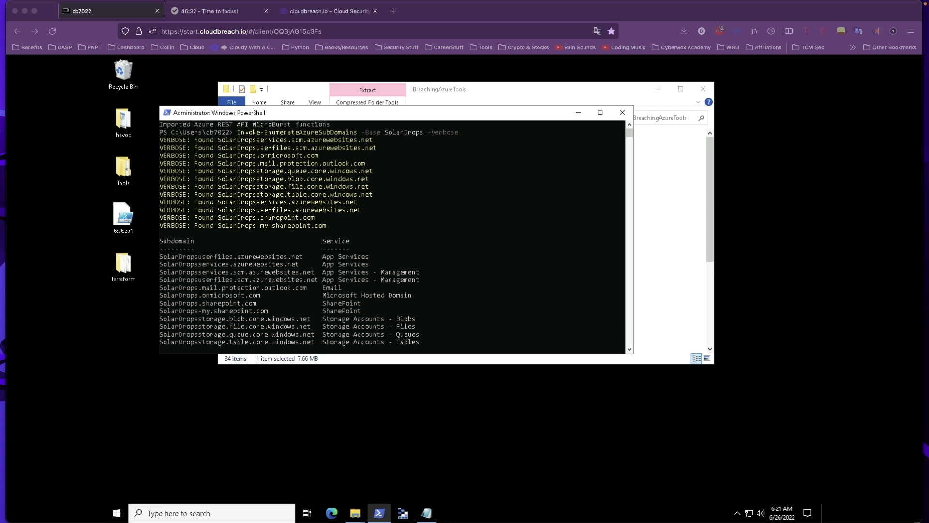
pyautogui.moveTo(51, 306)
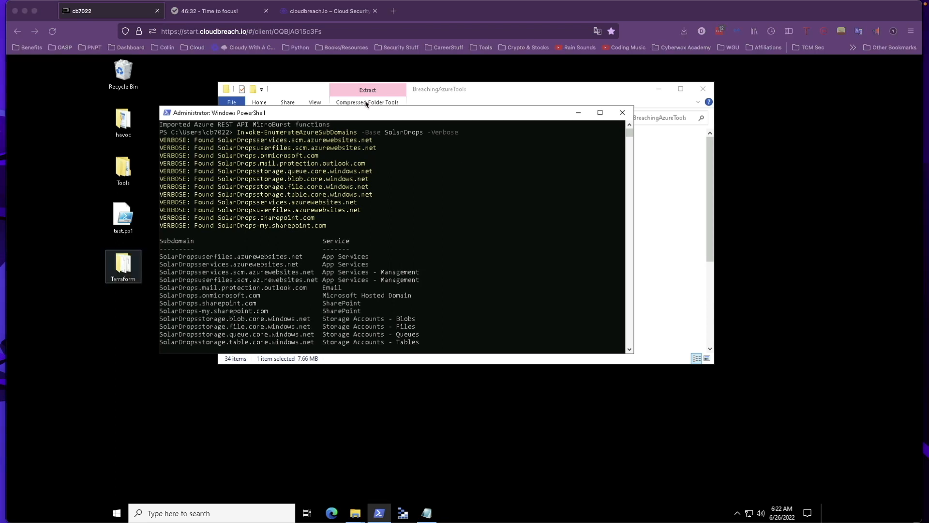
pyautogui.moveTo(312, 187)
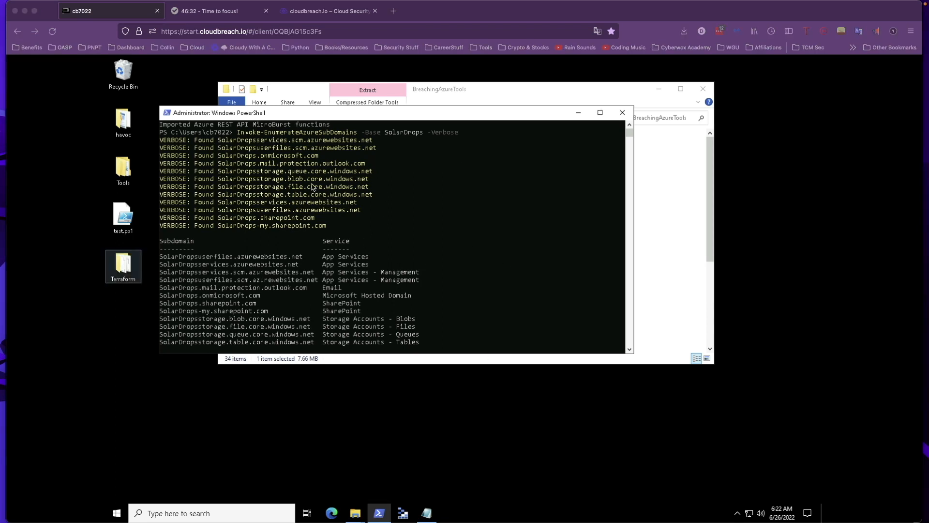
pyautogui.moveTo(322, 312)
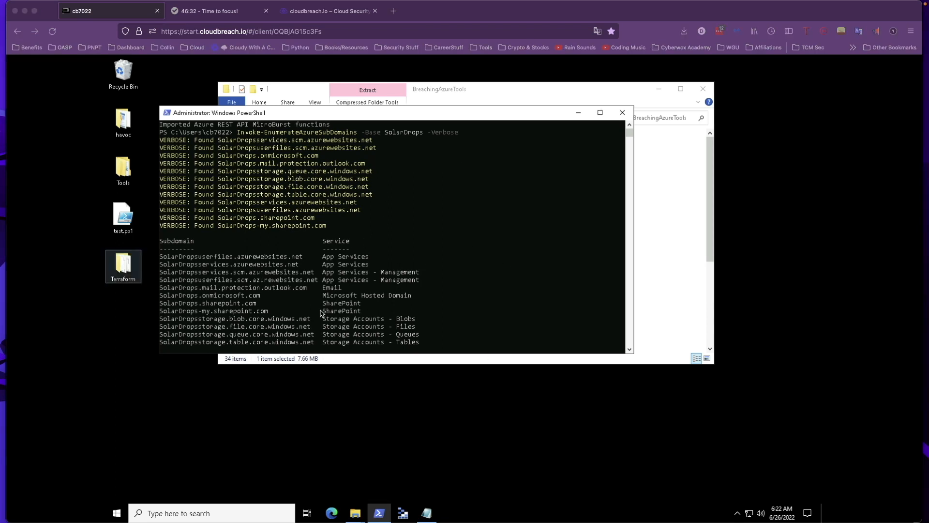
pyautogui.moveTo(172, 124)
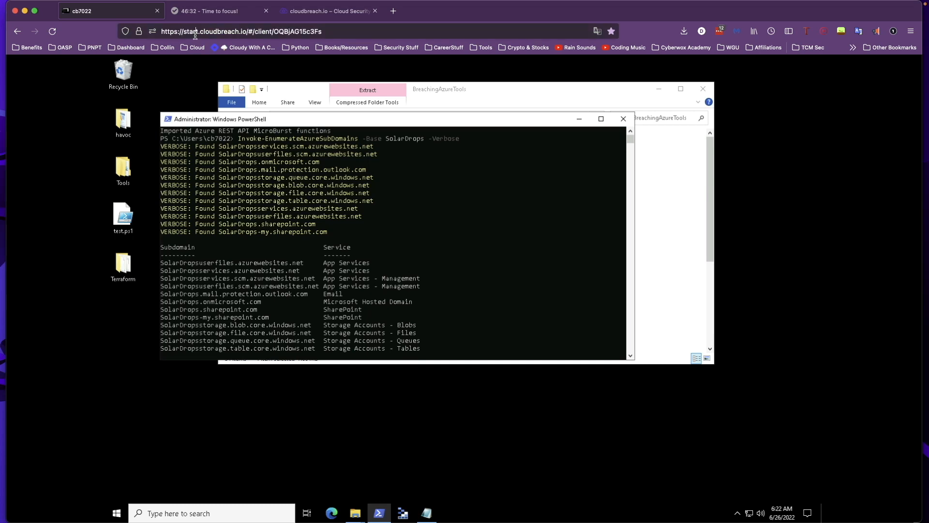
# Close the cb7022 lab desktop tab and reopen the lab session
pyautogui.click(240, 31)
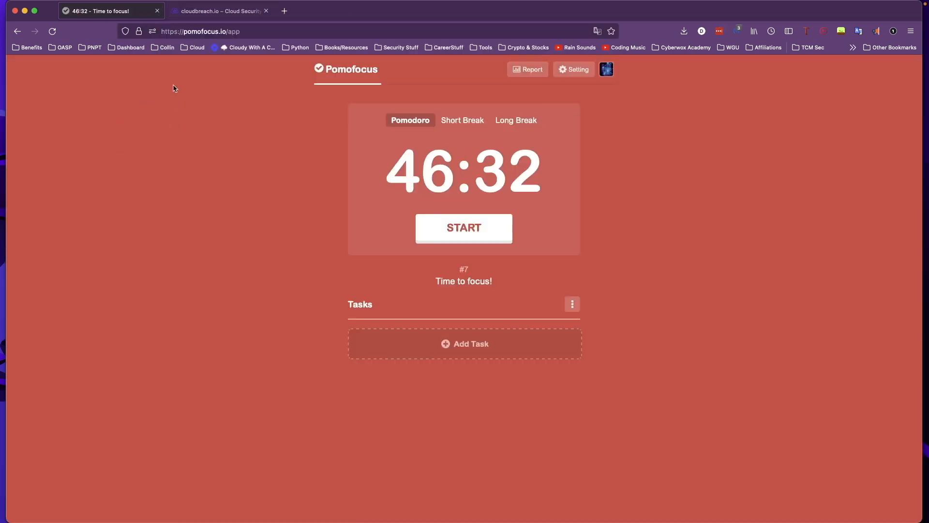
pyautogui.click(284, 10)
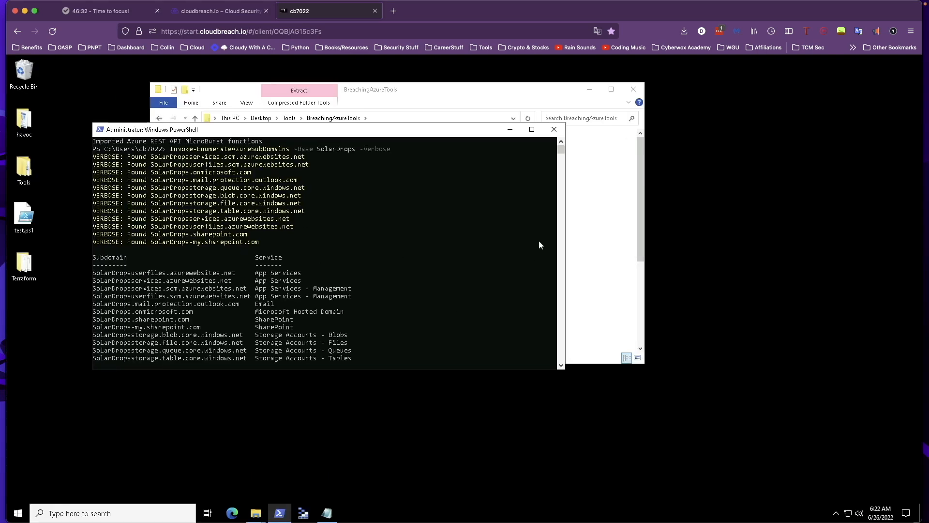
pyautogui.moveTo(406, 210)
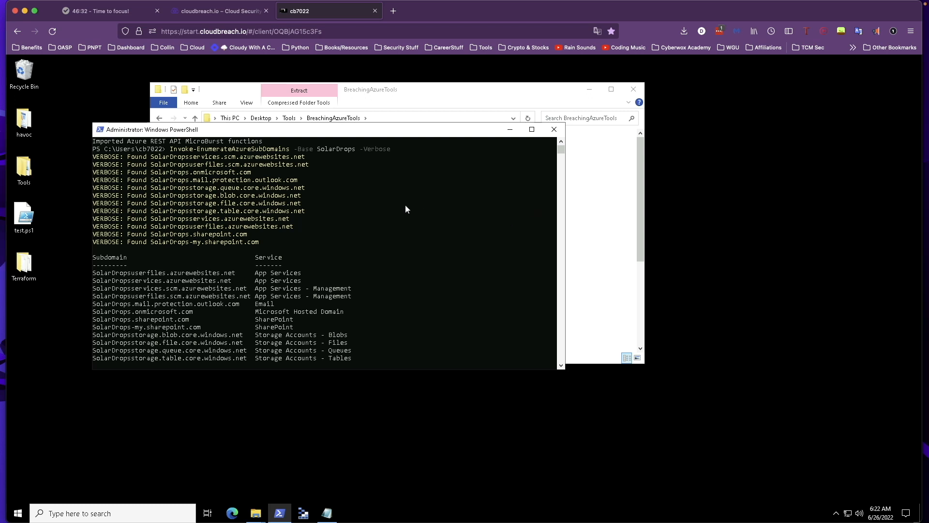
pyautogui.moveTo(389, 209)
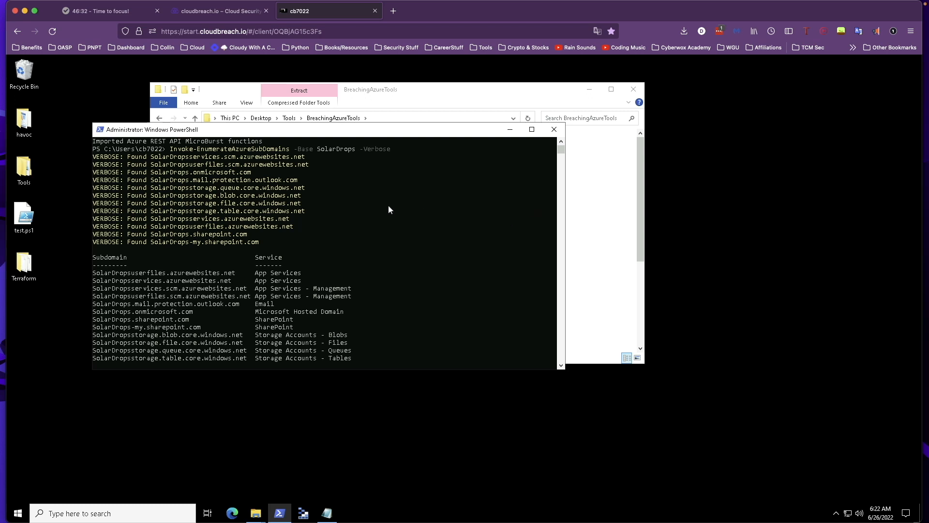
pyautogui.moveTo(385, 211)
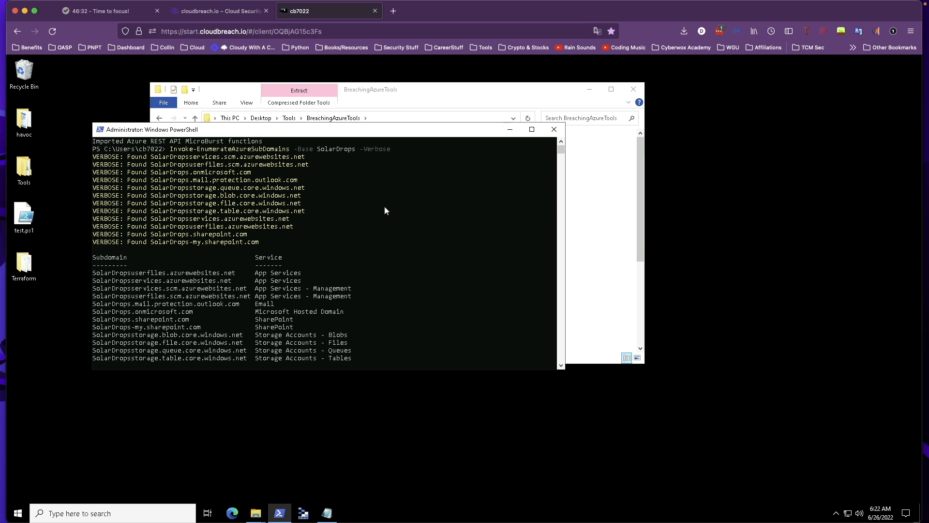
pyautogui.moveTo(423, 209)
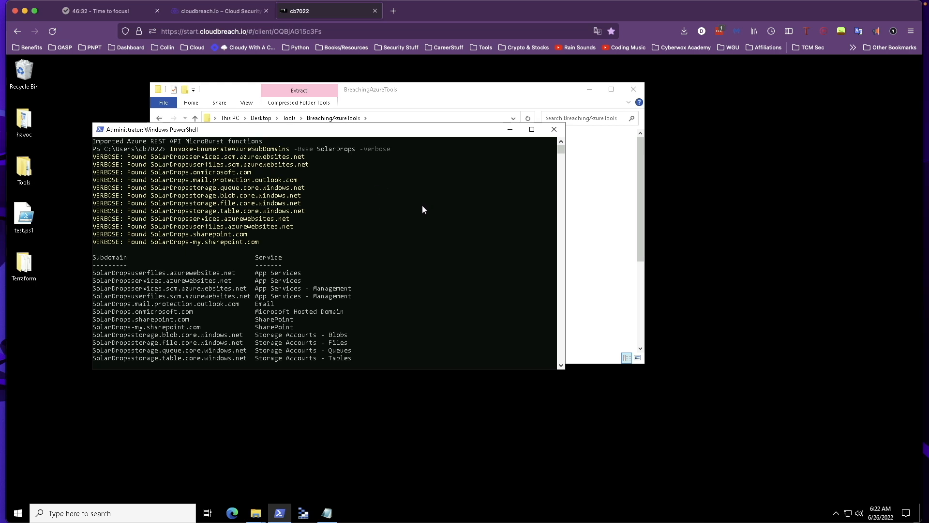
pyautogui.moveTo(209, 258)
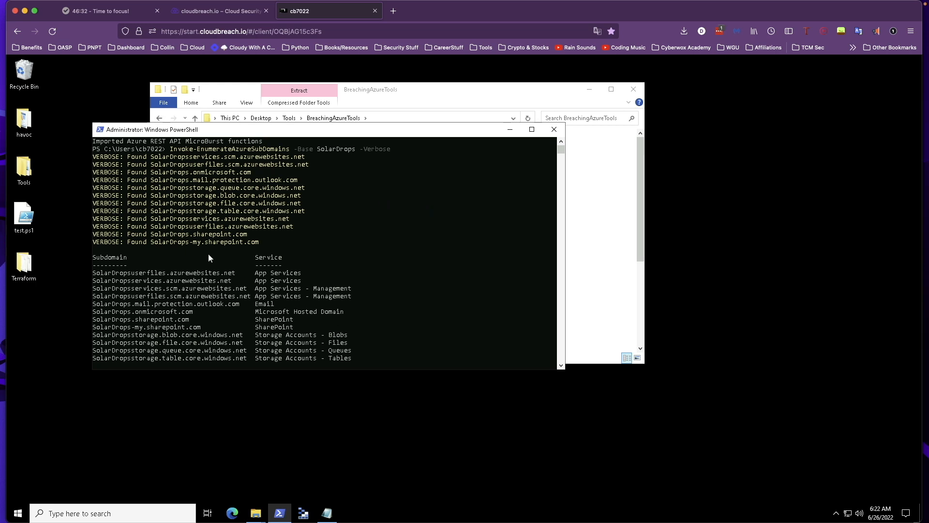
pyautogui.moveTo(252, 272)
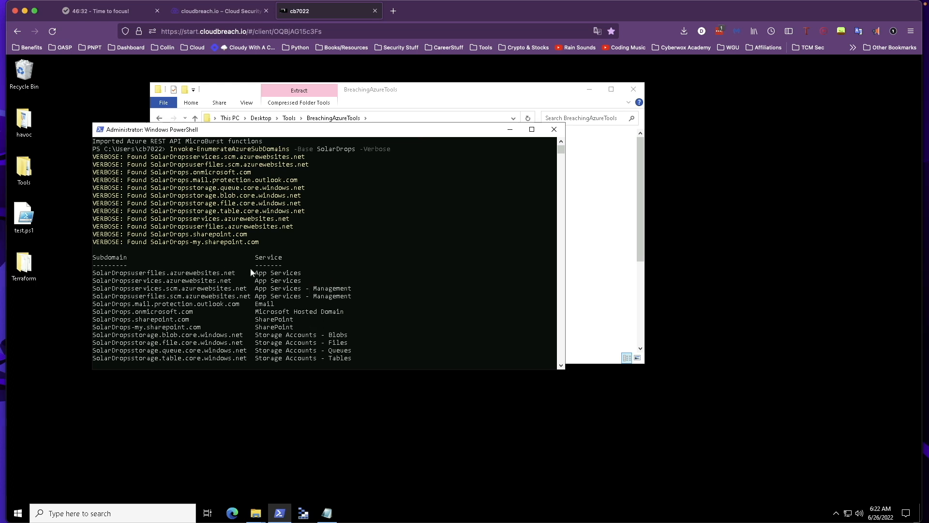
pyautogui.moveTo(282, 298)
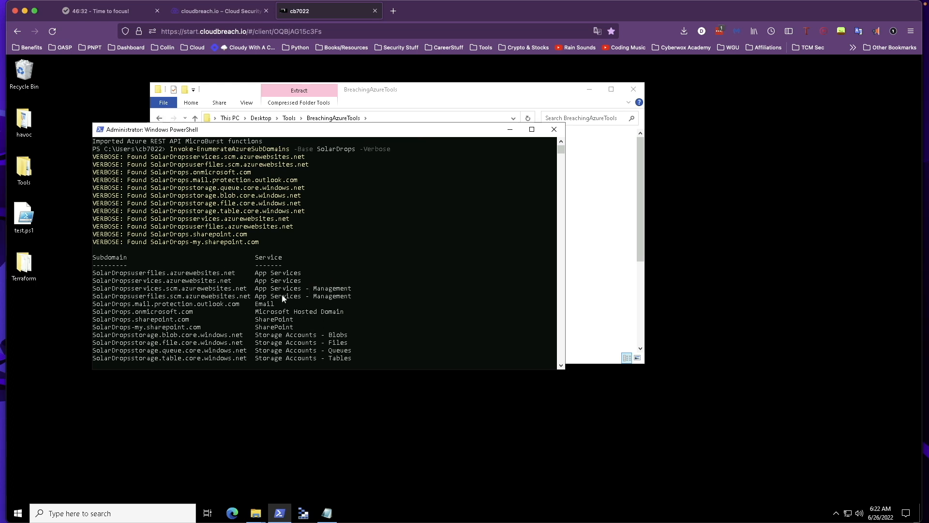
pyautogui.moveTo(396, 237)
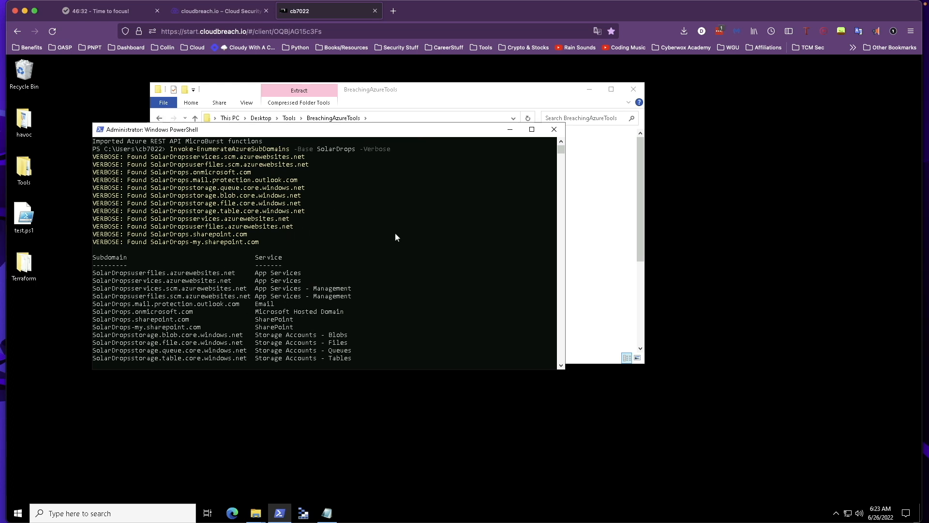
# Scroll down the PowerShell output to check the SolarDrops subdomain table is still there
pyautogui.scroll(-3)
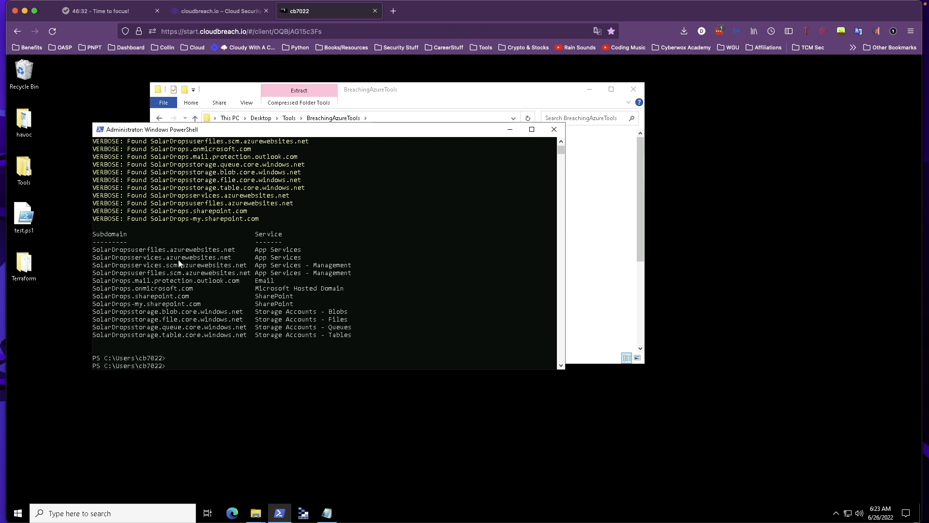
pyautogui.moveTo(279, 203)
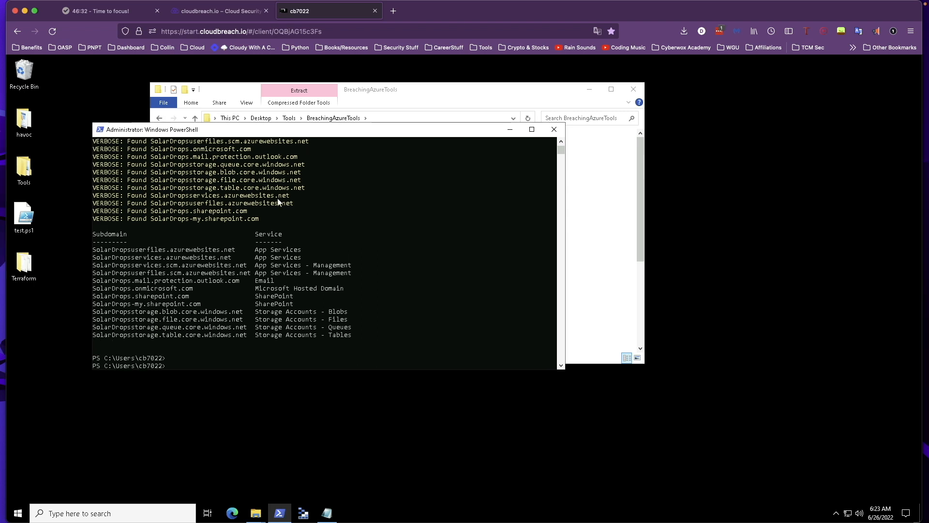
pyautogui.moveTo(332, 304)
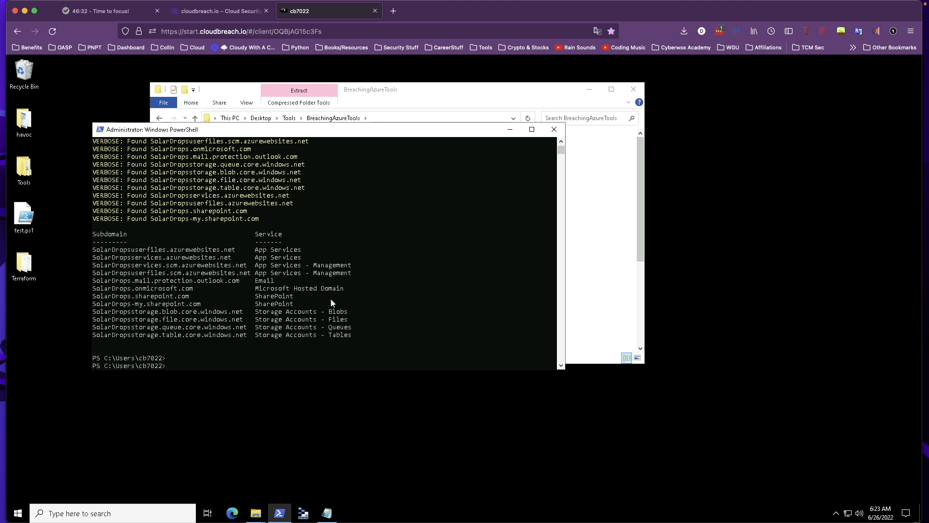
pyautogui.moveTo(296, 309)
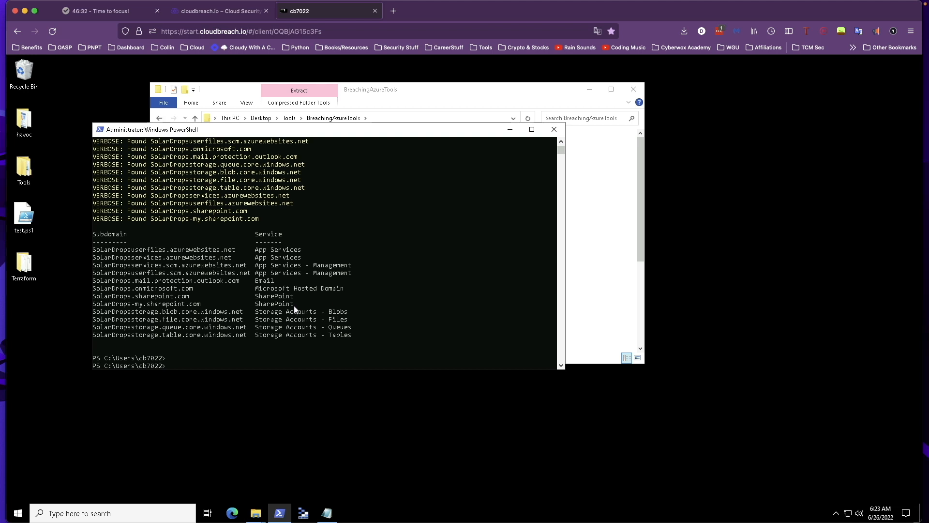